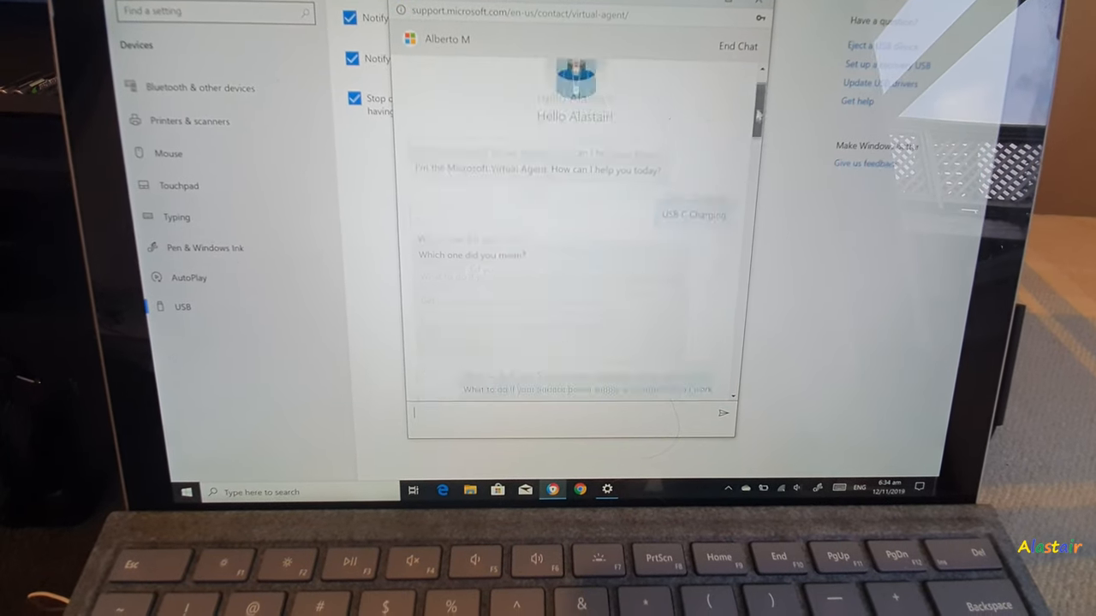
scroll(down, 3)
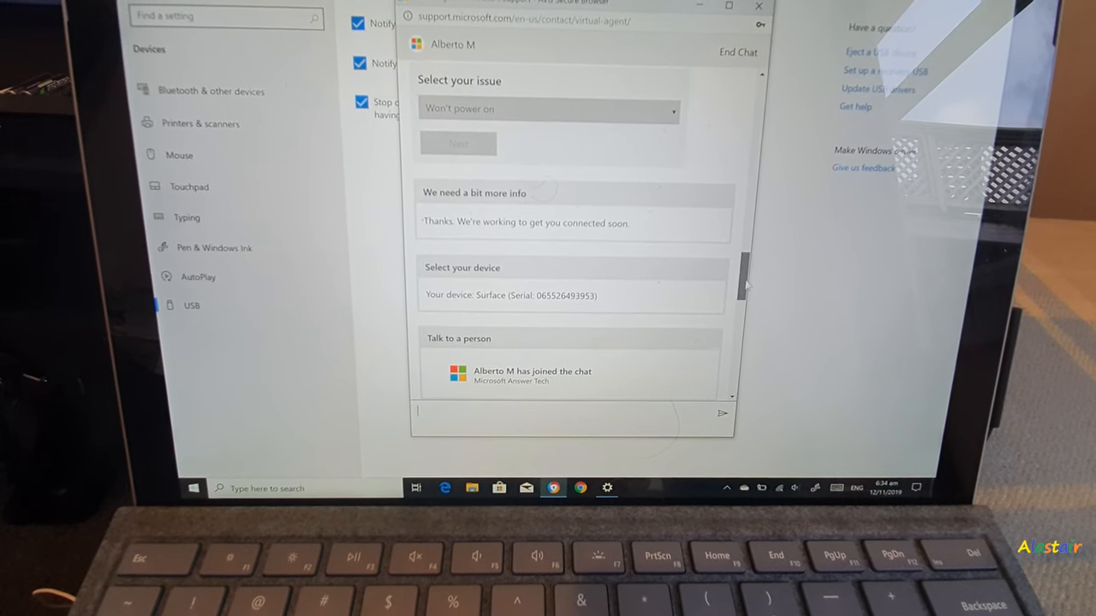
scroll(down, 3)
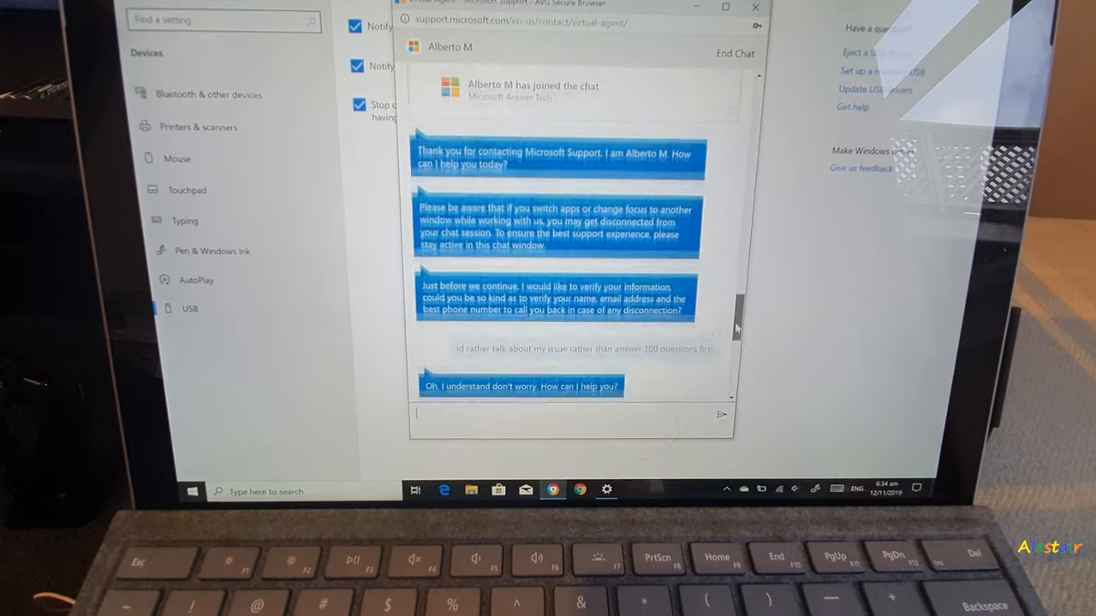
scroll(down, 3)
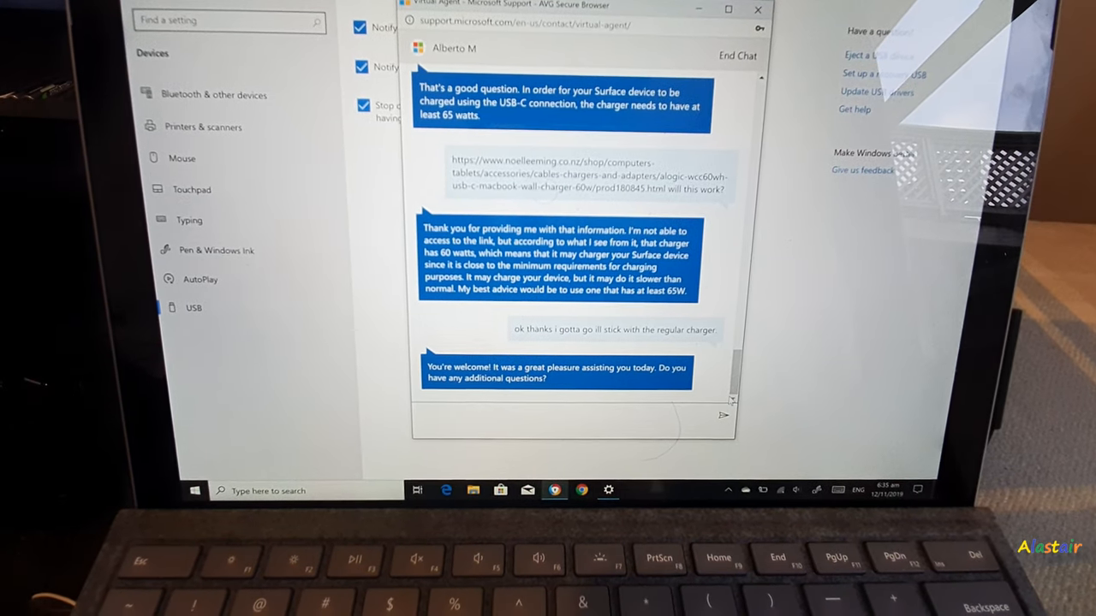